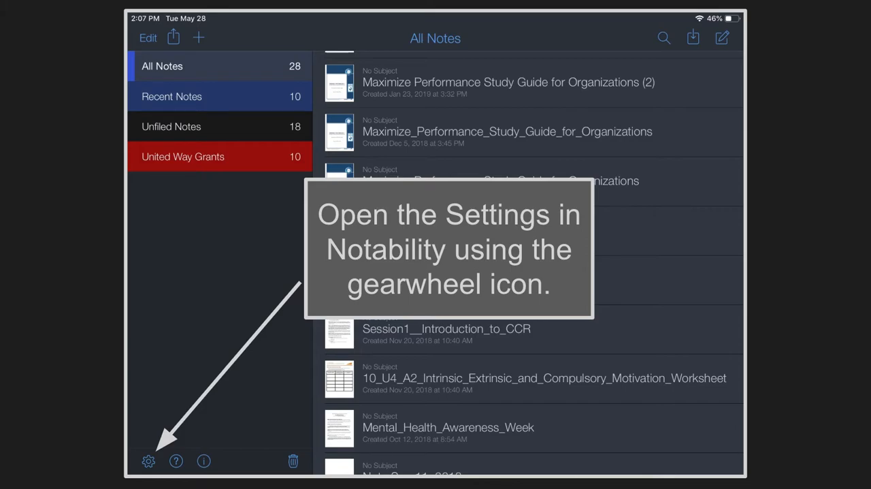
Choose Google Drive as the Auto-Backup destination in Notability's settings
{"action": "left_click", "coordinate": [147, 460]}
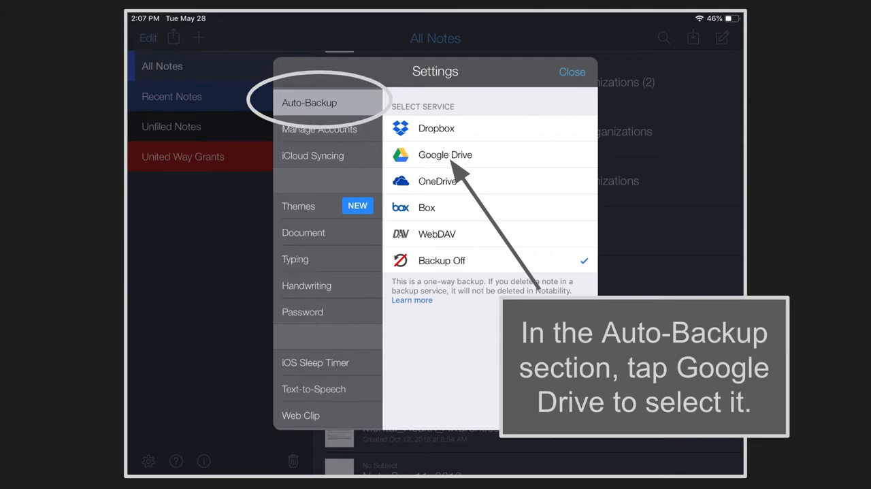
{"action": "left_click", "coordinate": [445, 155]}
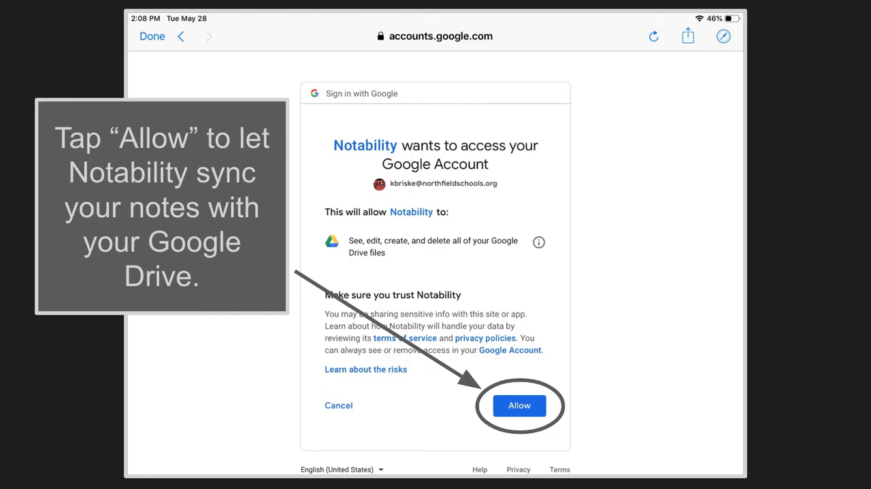
Allow Notability access to Google Drive files on the Google permission page
{"action": "left_click", "coordinate": [519, 405]}
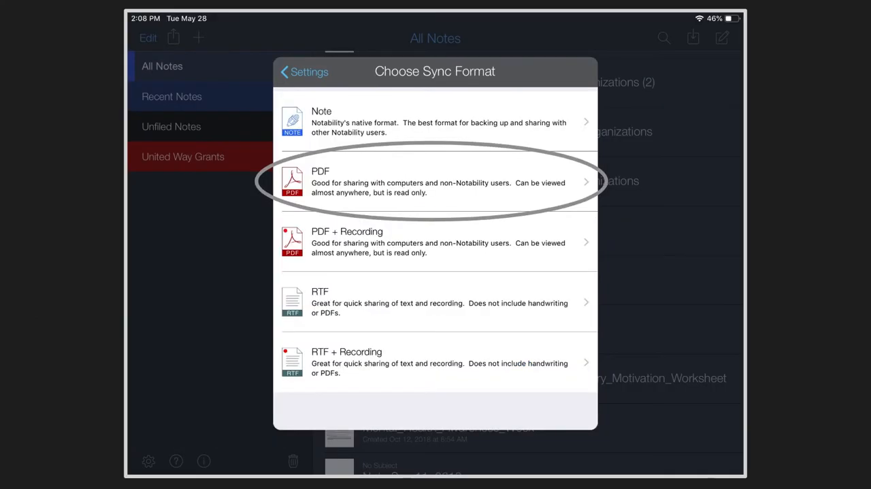